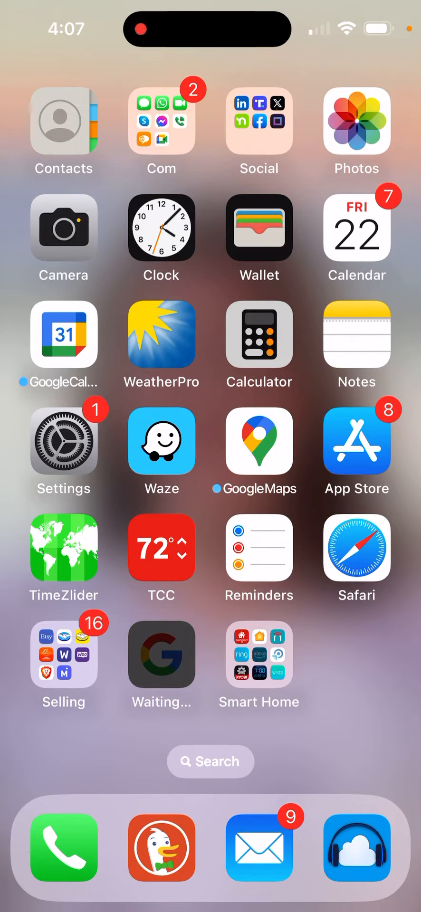
Launch Settings from the Home Screen and scroll down to reveal Display & Brightness.
click(64, 440)
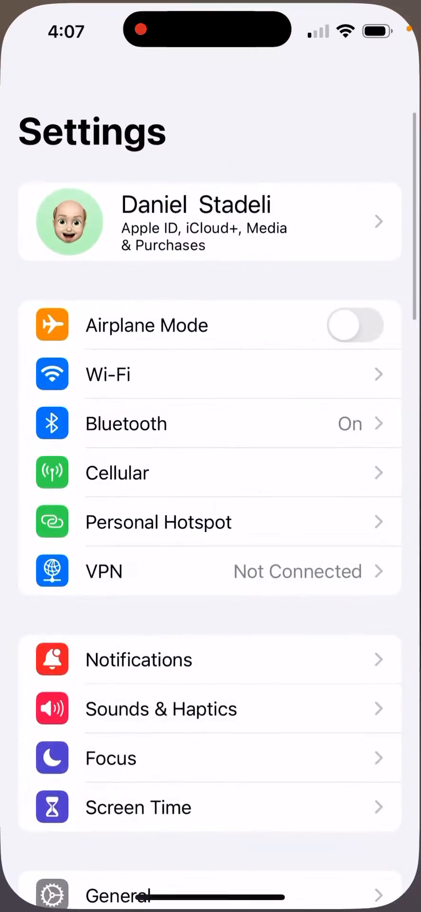
scroll(down, 3)
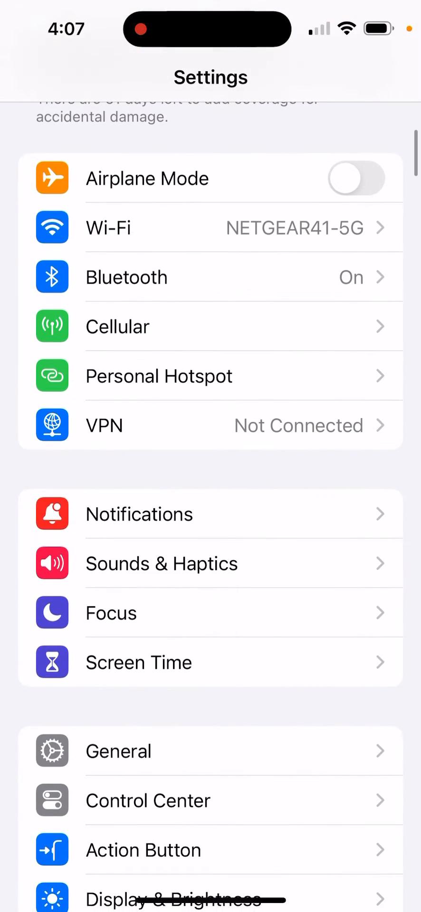
scroll(down, 3)
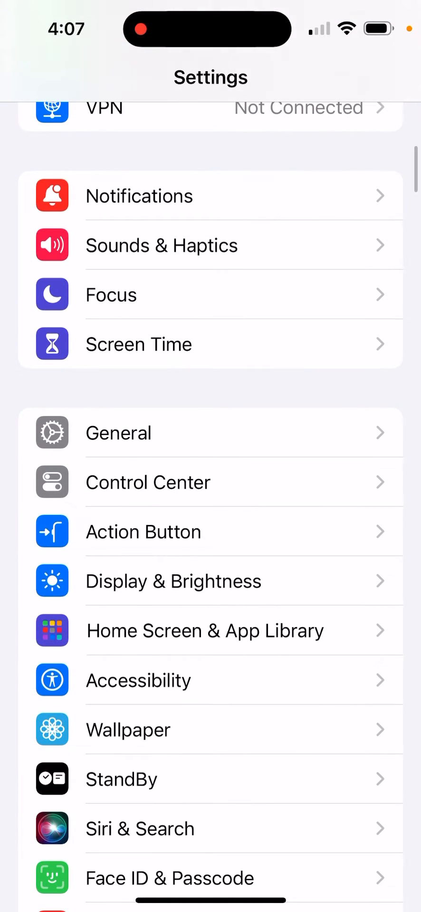
Go to Display & Brightness > Always On Display and switch the toggle off.
click(172, 581)
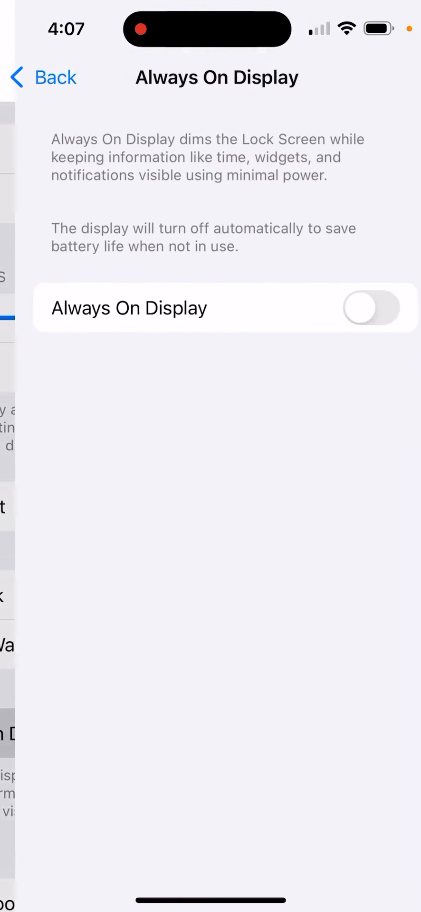
click(367, 308)
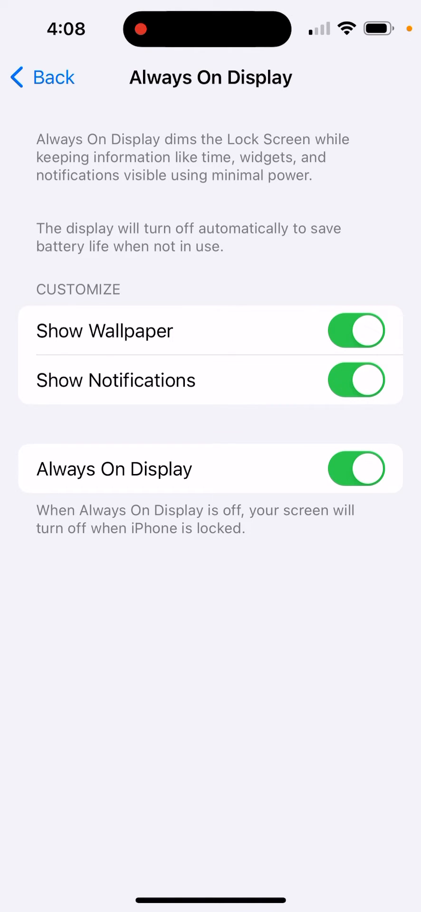
click(355, 468)
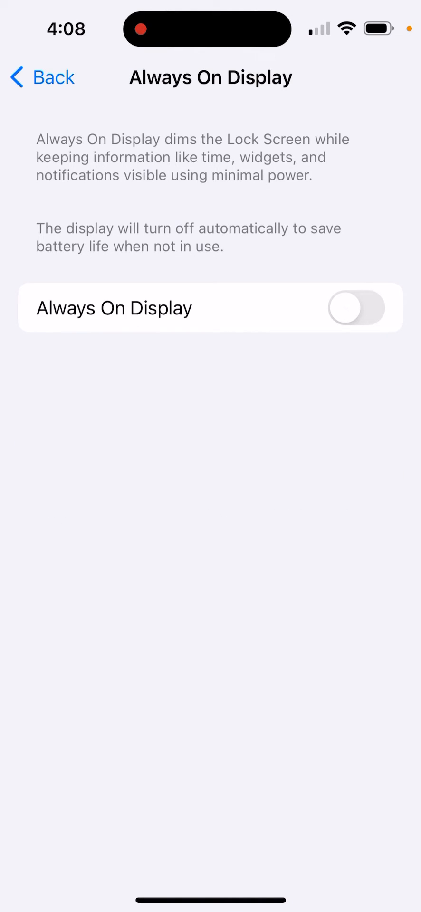